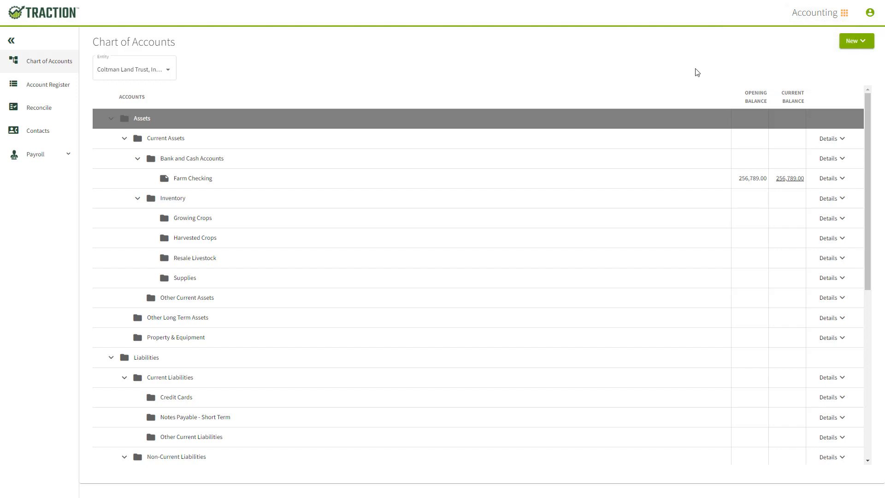
Step: Scroll down the Chart of Accounts and open the Property & Equipment Details menu
scroll("down", 3)
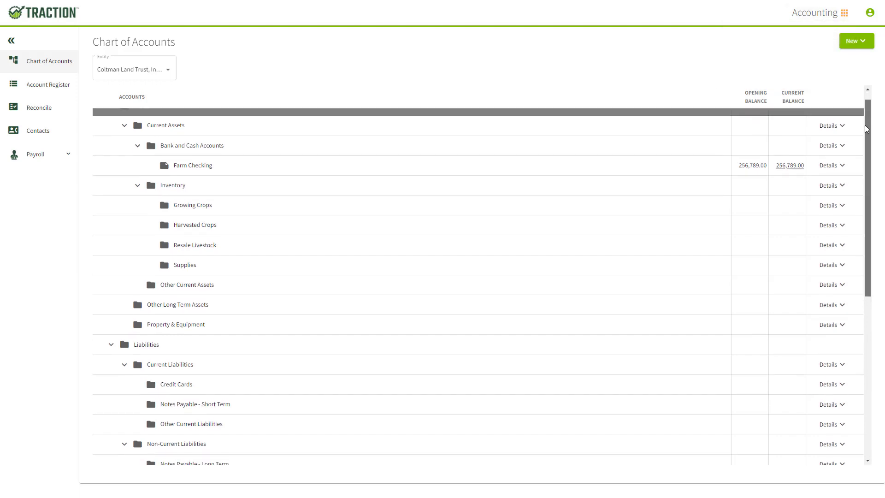
scroll("down", 3)
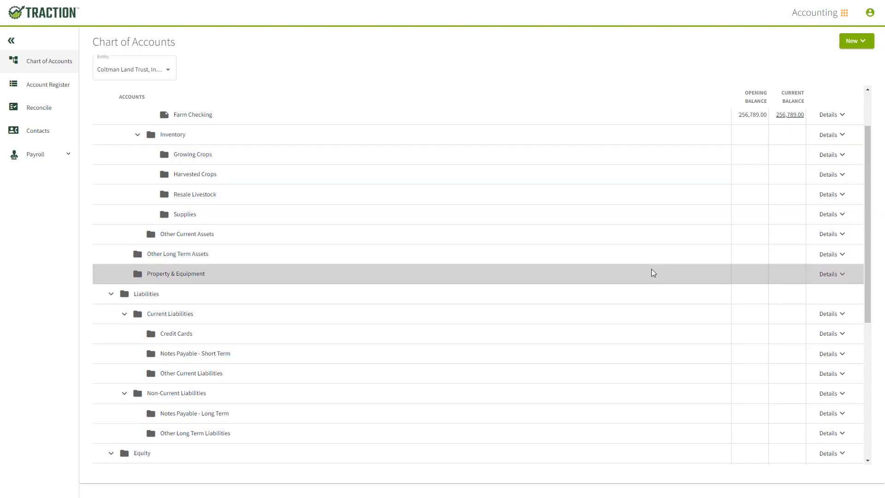
mouse_move(841, 276)
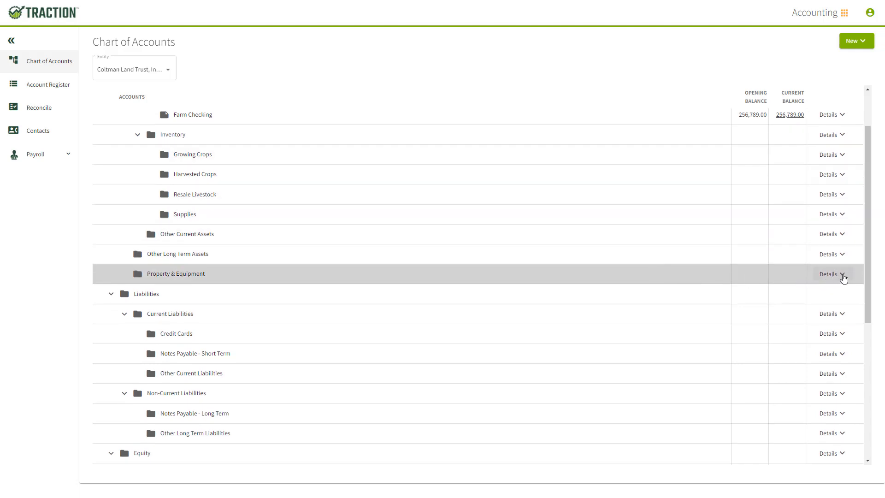
left_click(830, 274)
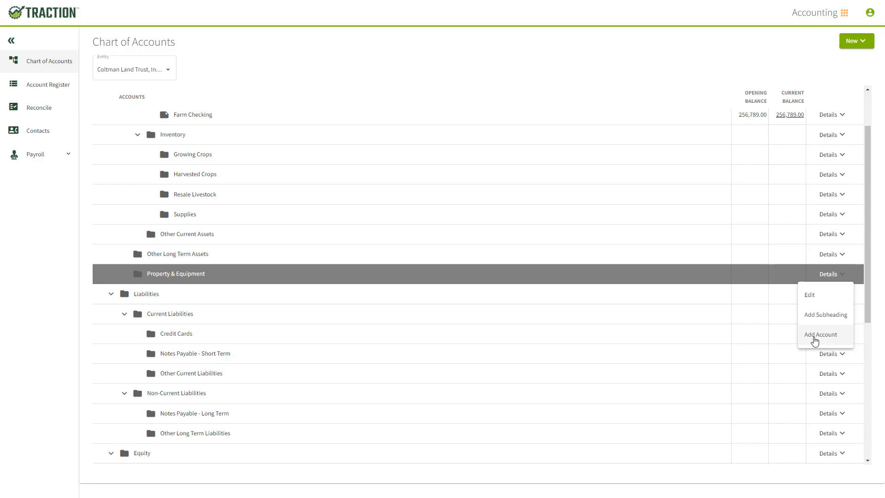
Step: Add a new DS Farms account under Property & Equipment with Equipment as its type
left_click(820, 334)
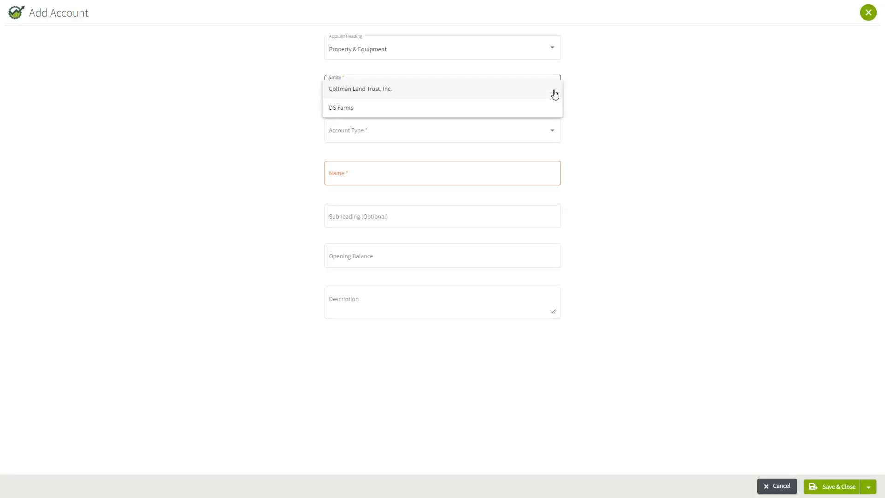
left_click(341, 108)
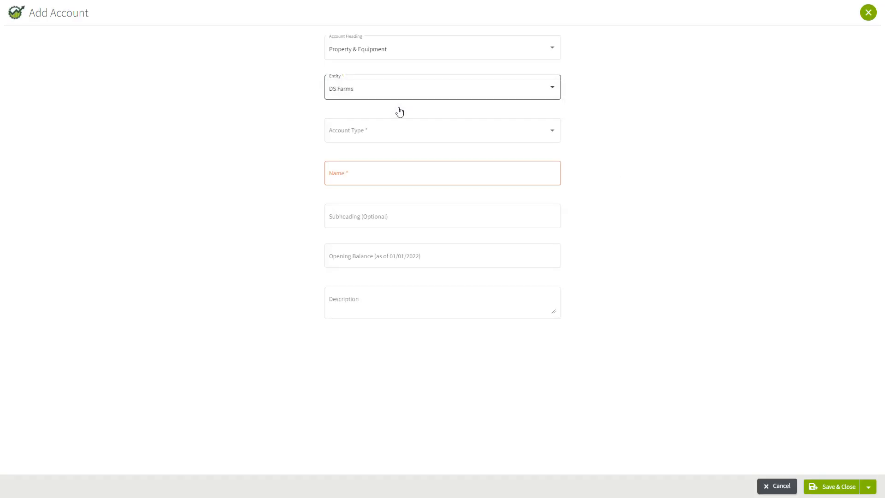
left_click(442, 129)
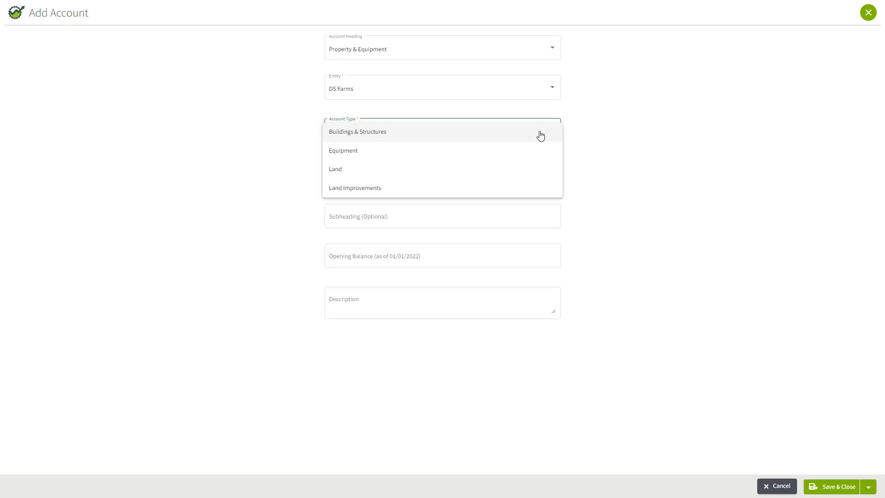
mouse_move(344, 154)
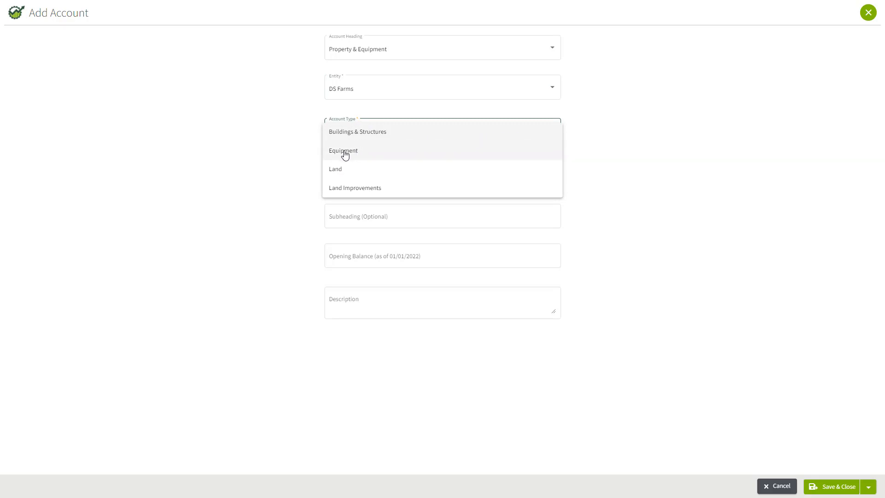
left_click(344, 151)
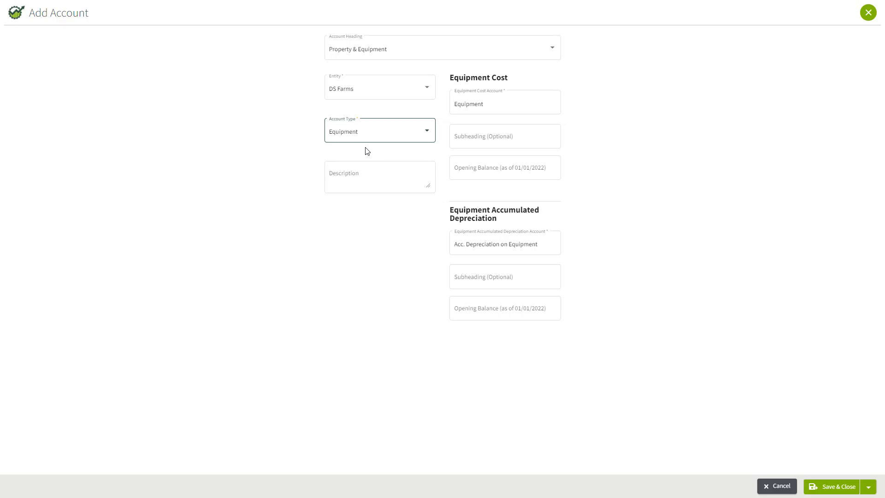
Step: Rename the Equipment cost account to Farm Machinery
left_click(504, 102)
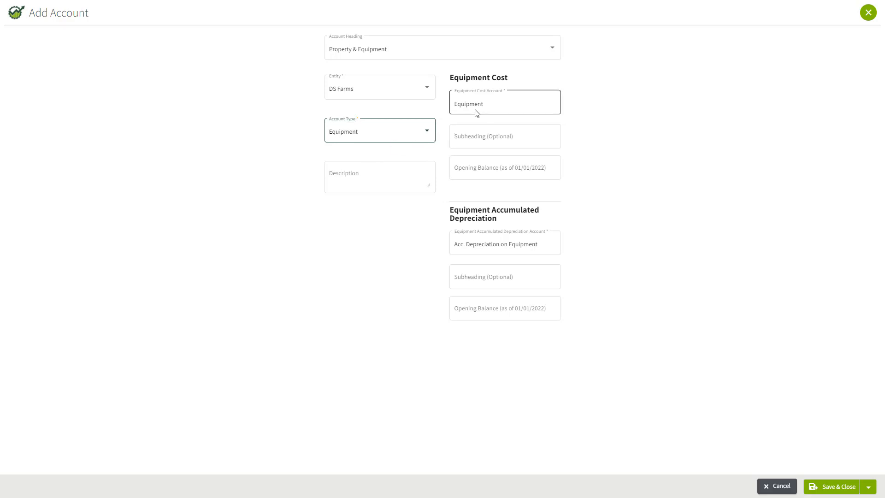
double_click(468, 104)
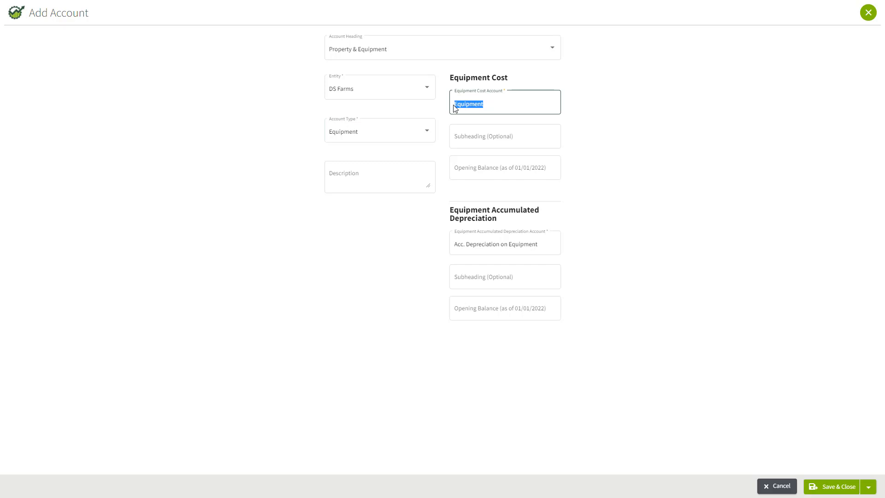
type("Machinery")
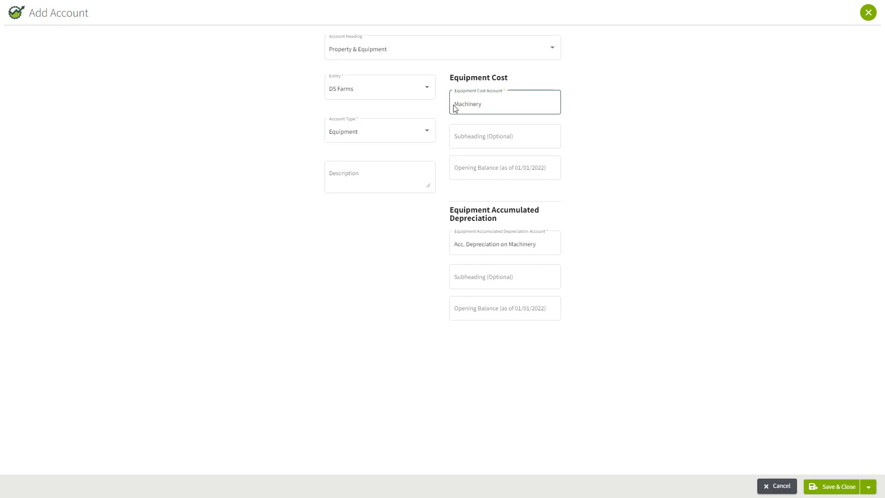
type("Farm")
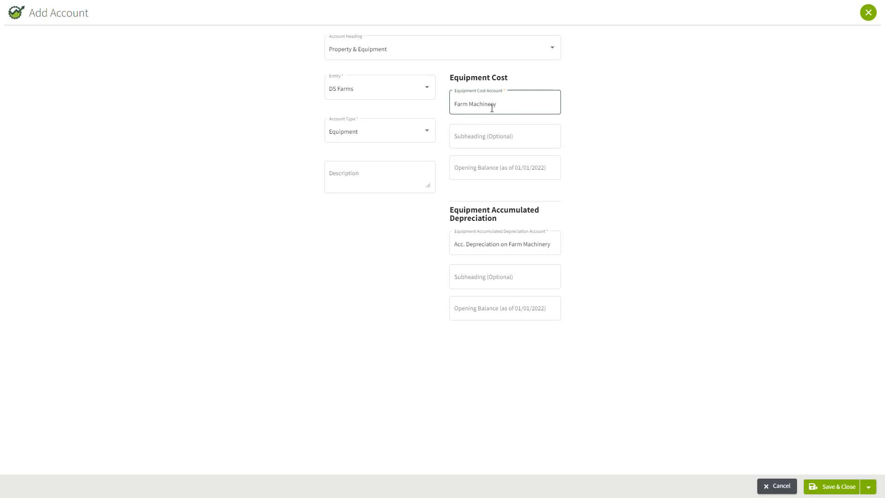
Step: Add a 'Farm Equipment' subheading and save it for the Farm Machinery cost account
left_click(504, 136)
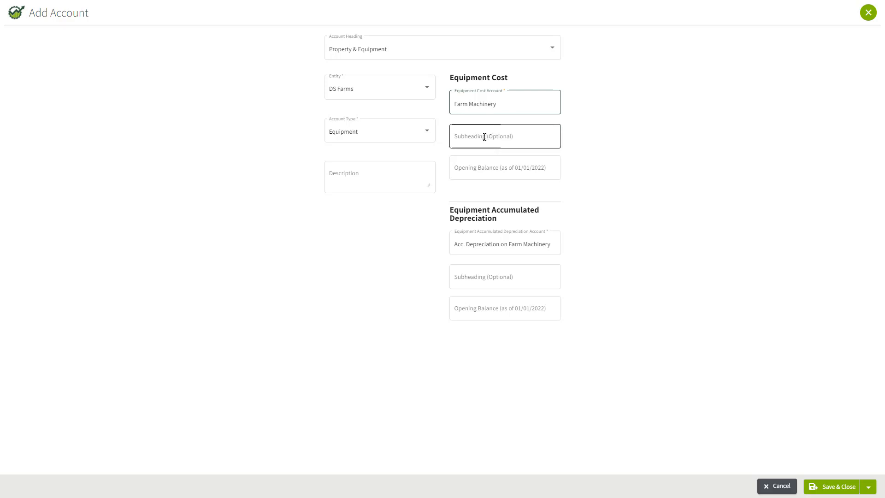
left_click(504, 136)
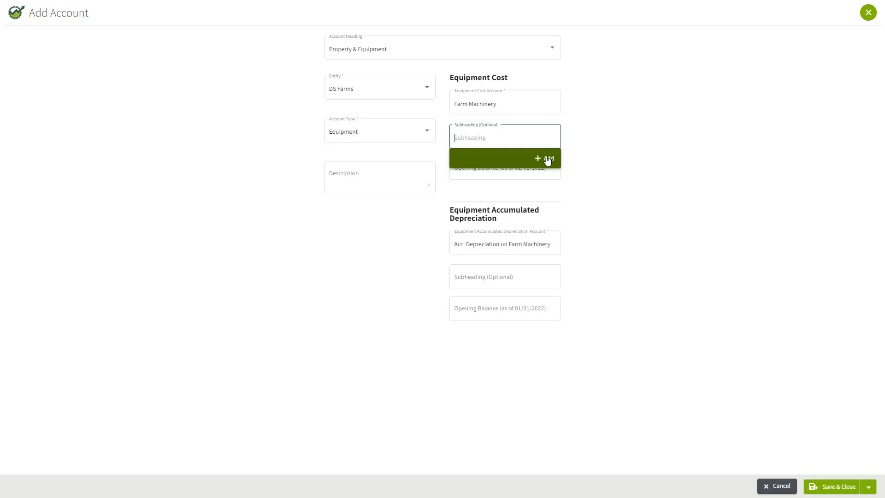
left_click(538, 158)
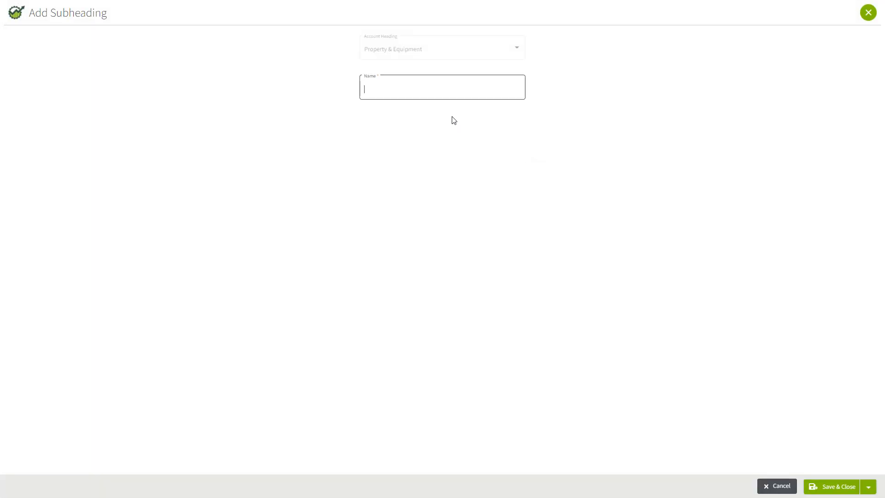
type("Far4m")
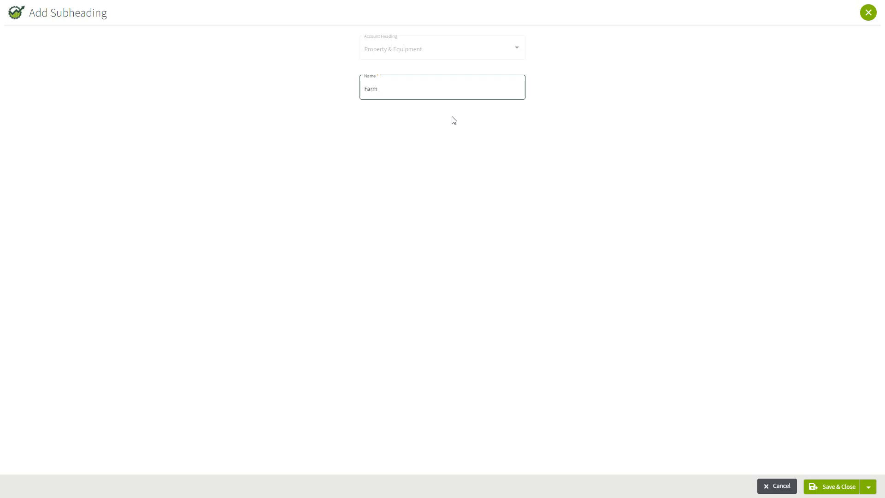
type("Equipment")
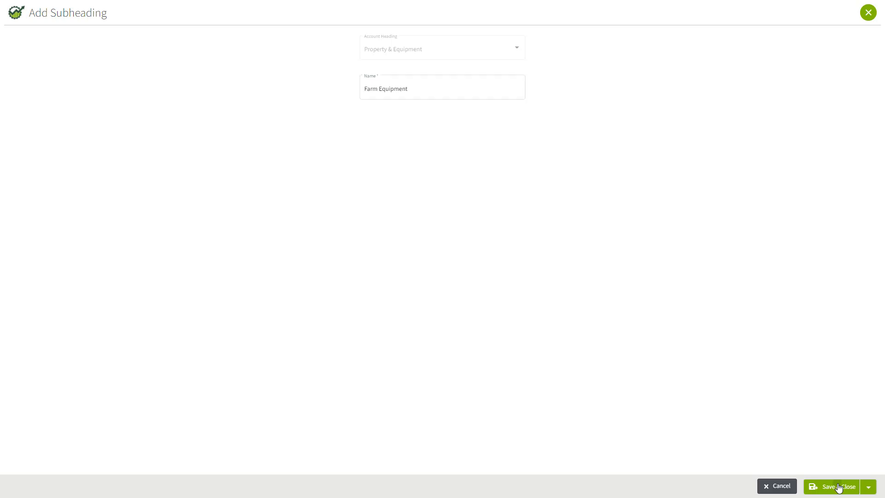
left_click(838, 486)
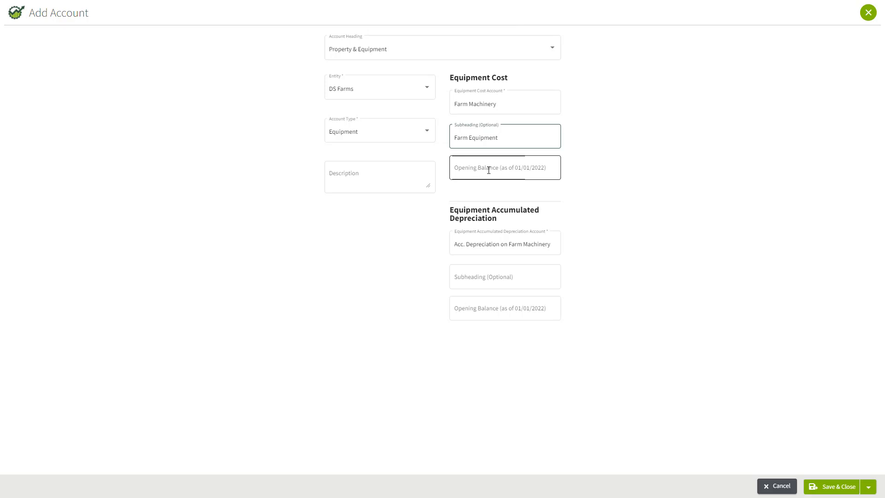
Step: Enter Farm Machinery balance 569,865, put depreciation under Farm Equipment at 265,987, and save
left_click(504, 168)
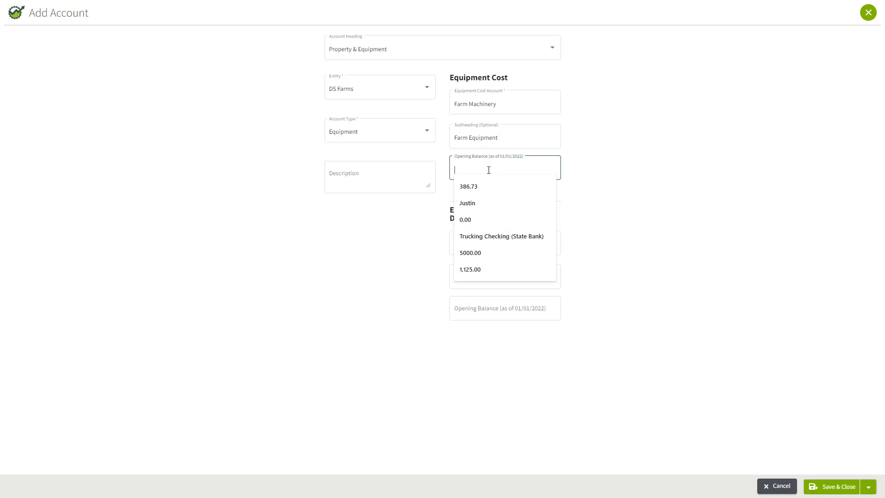
type("569865")
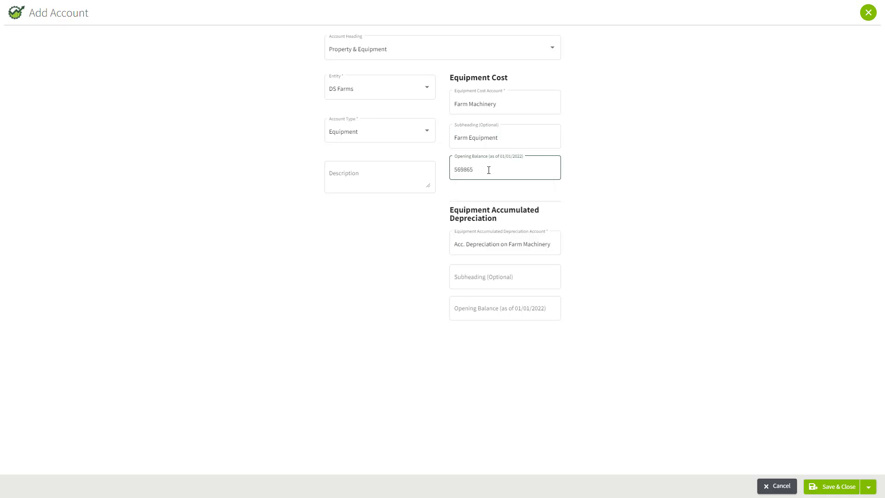
left_click(504, 277)
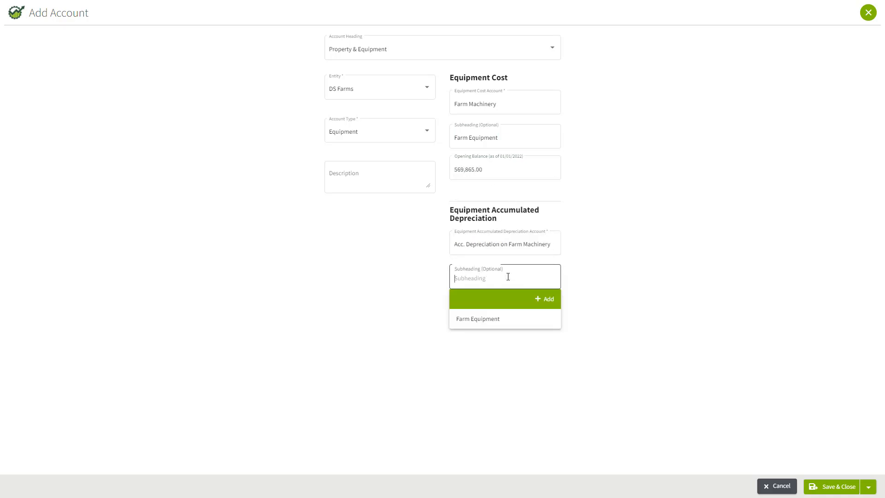
mouse_move(480, 319)
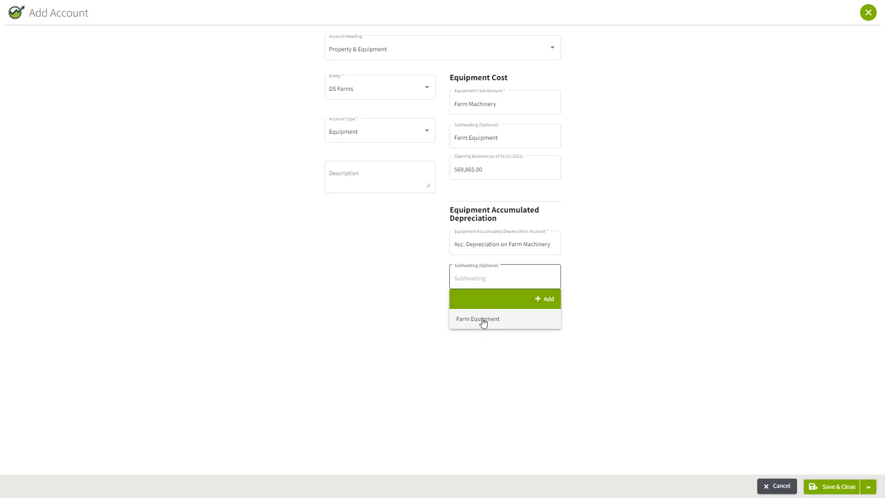
left_click(478, 318)
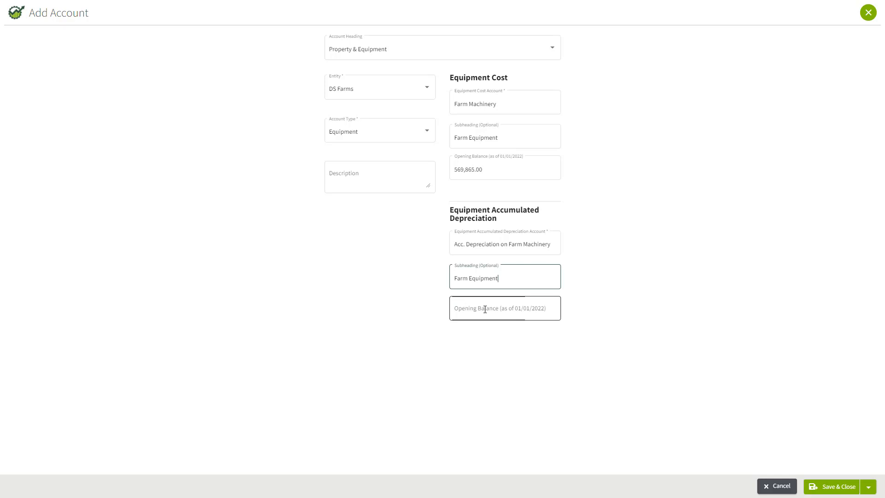
left_click(495, 308)
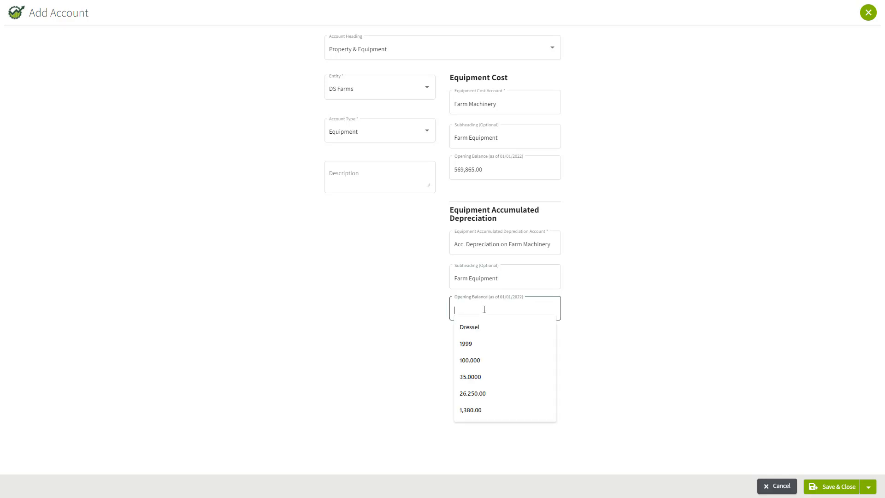
type("265,987.00")
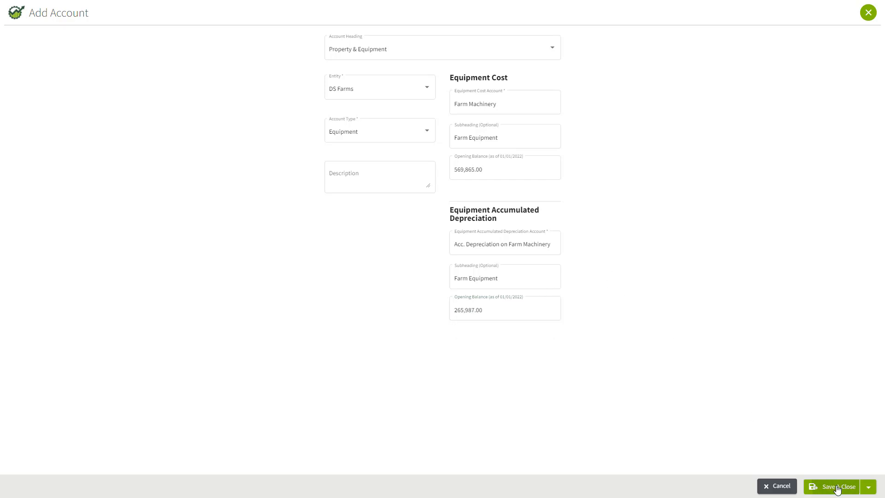
left_click(838, 486)
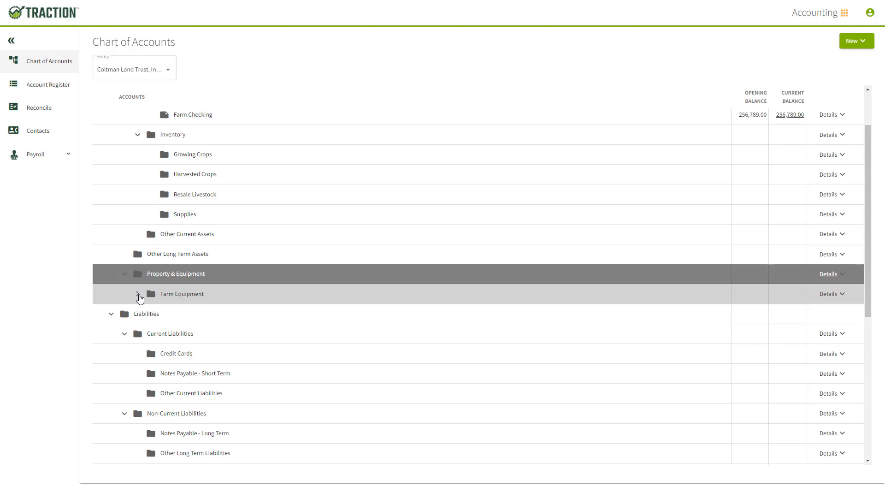
Step: Expand Farm Equipment to show its Farm Machinery accounts and open its Details menu
left_click(139, 294)
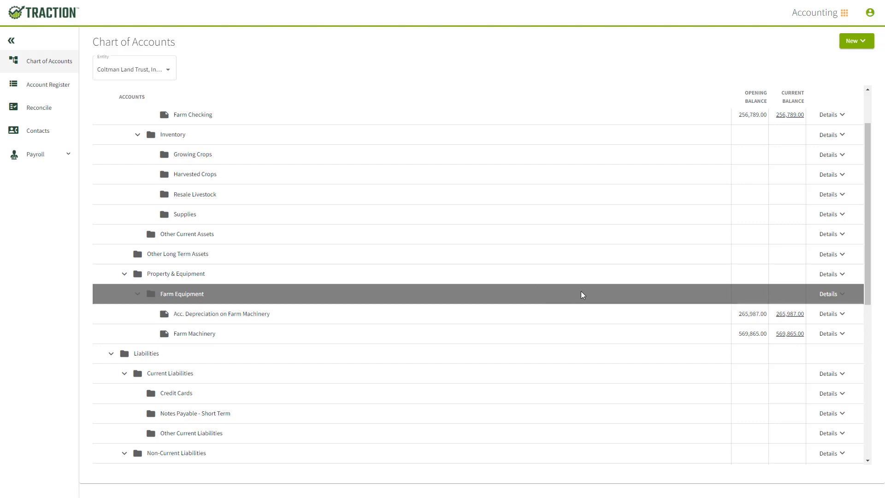
mouse_move(834, 298)
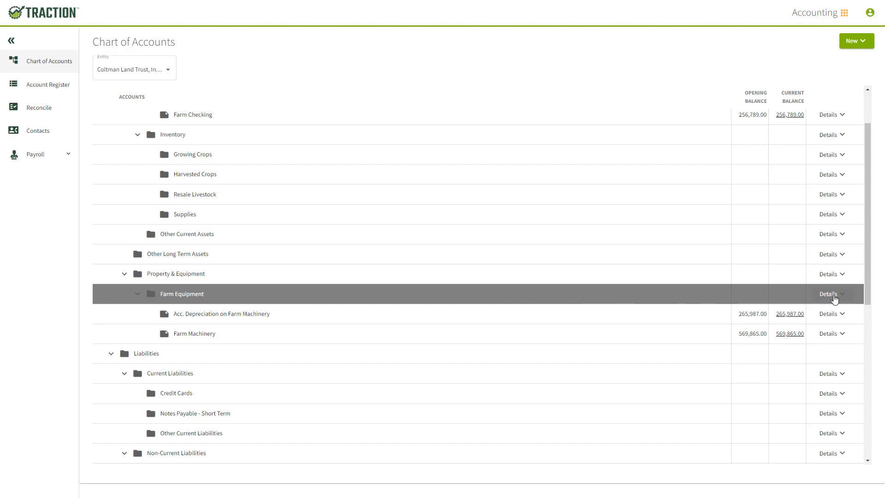
left_click(830, 293)
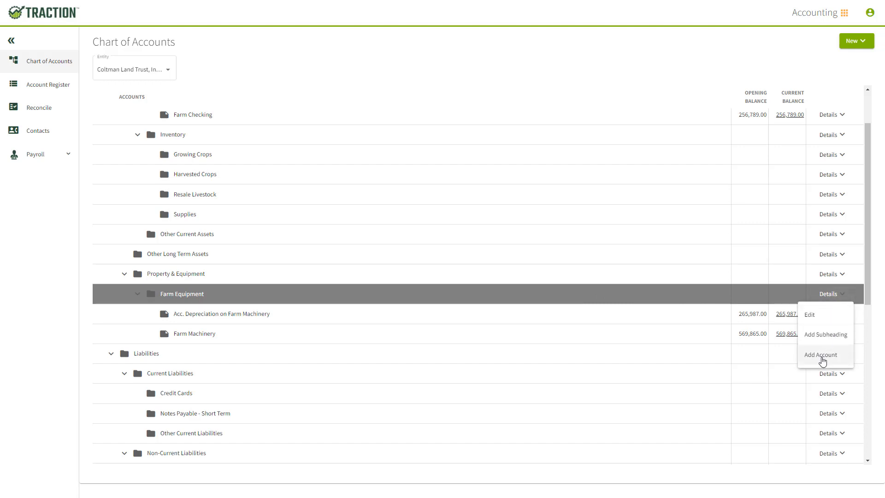
Step: Add a DS Farms Equipment account named Trucks & Autos under Farm Equipment
left_click(820, 354)
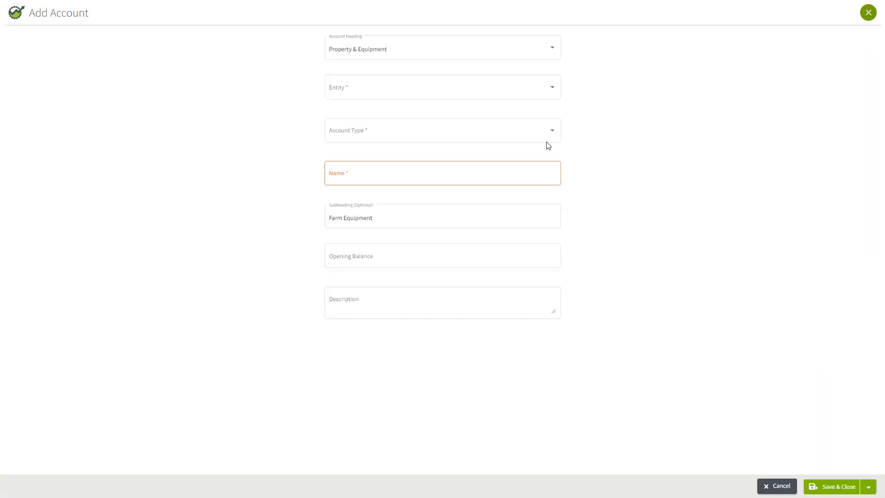
left_click(441, 87)
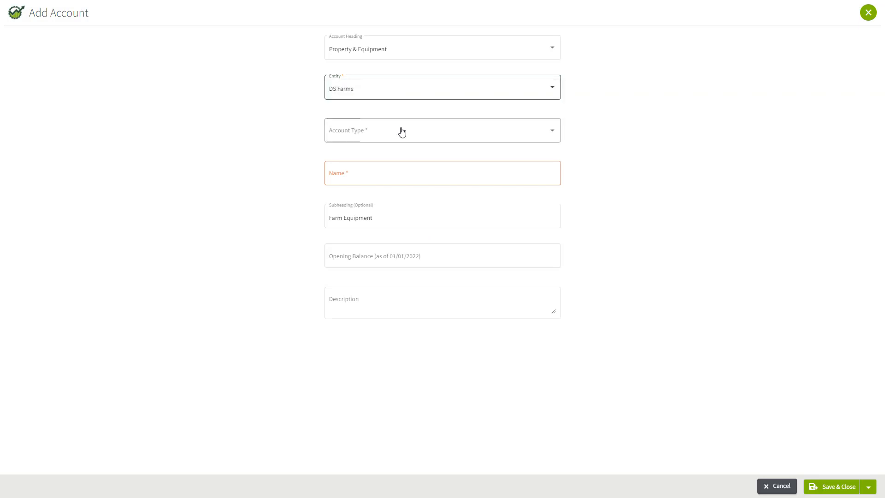
left_click(441, 130)
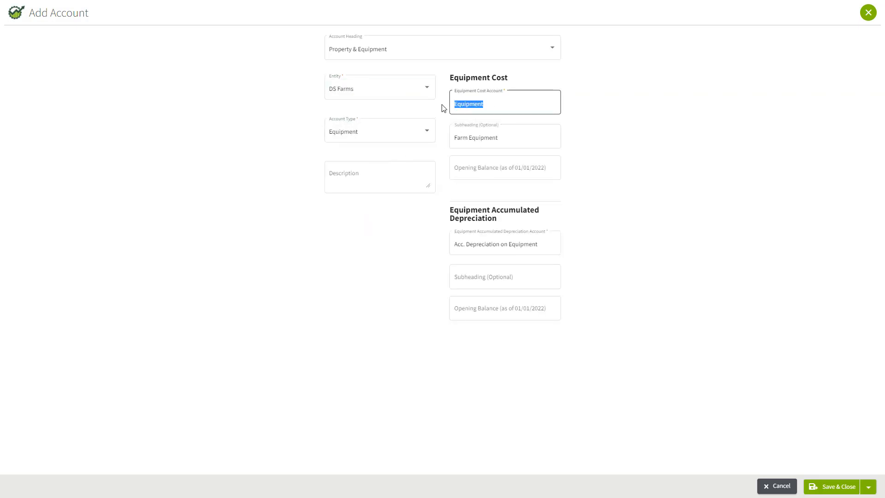
type("Trucks & Ai")
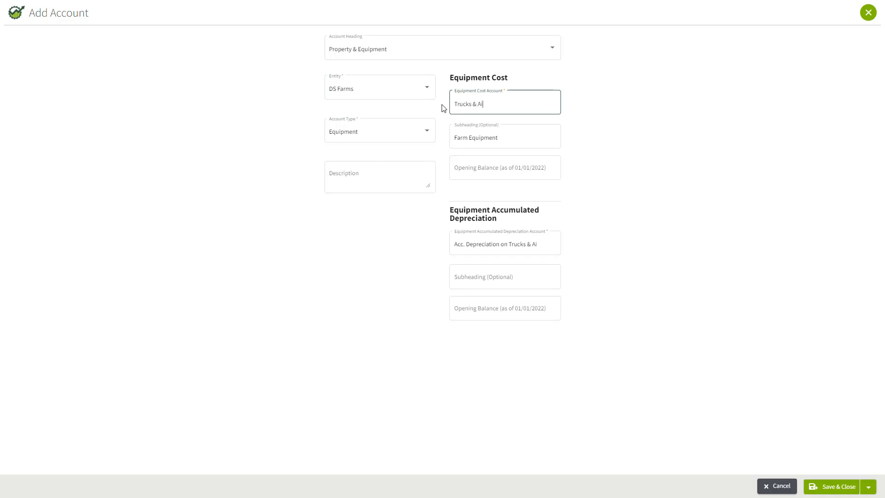
type("utos")
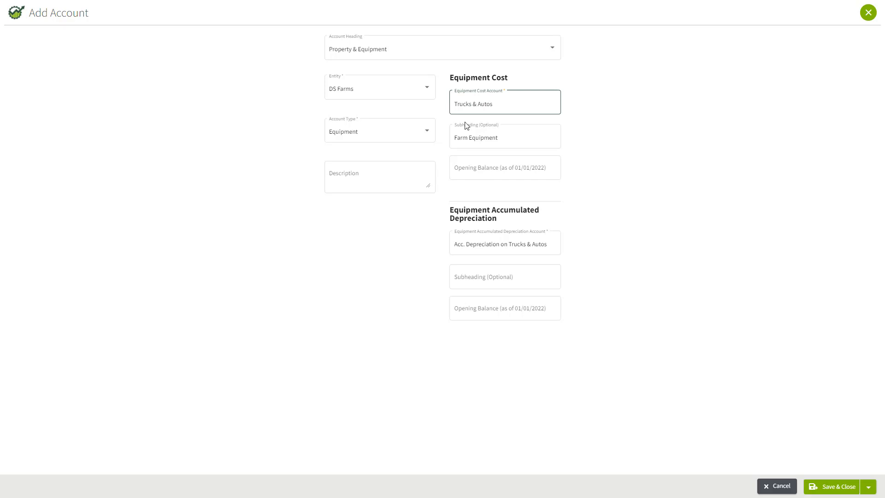
Step: Give Trucks & Autos an opening balance of 45,987.00
left_click(496, 138)
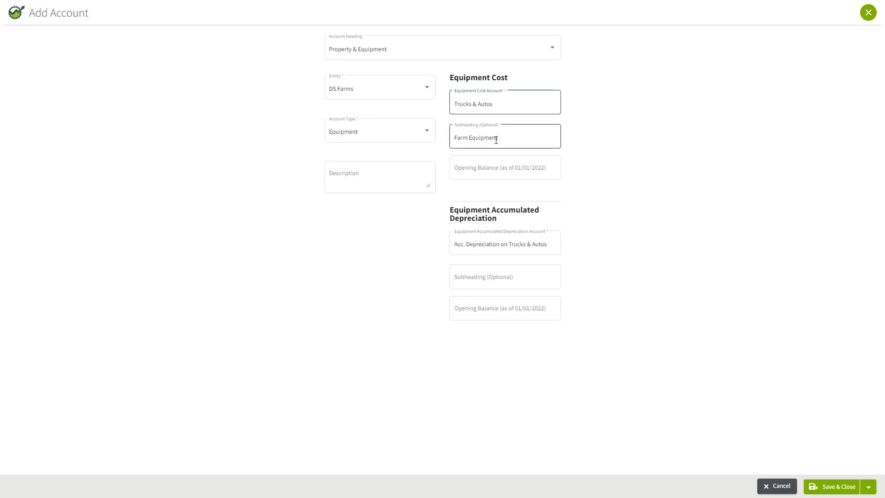
left_click(505, 167)
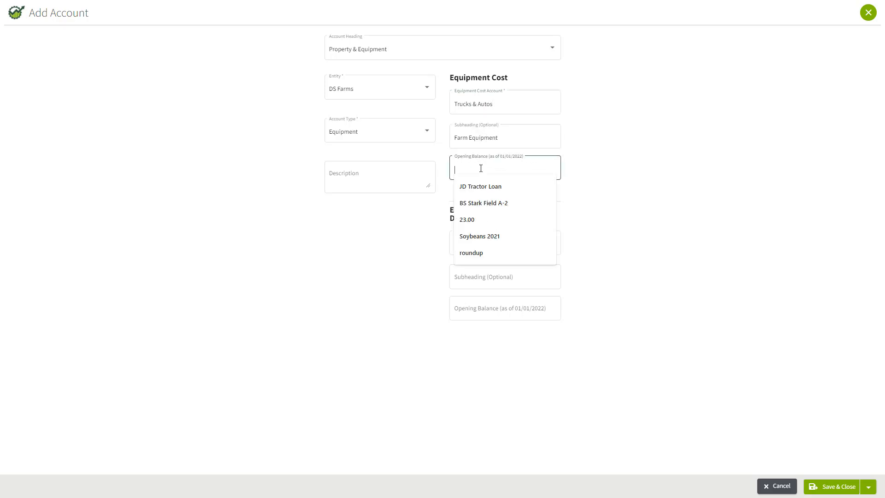
type("45987")
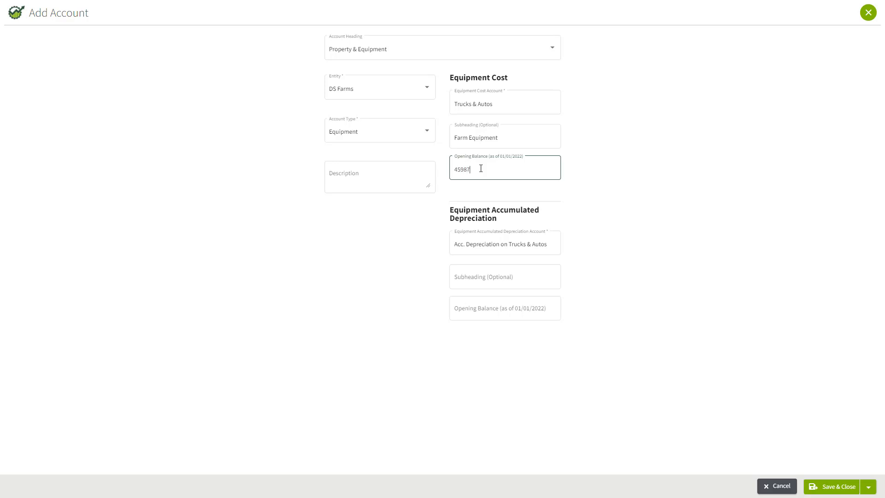
Step: File its accumulated depreciation under Farm Equipment at 12,546.00 and save both accounts
left_click(493, 276)
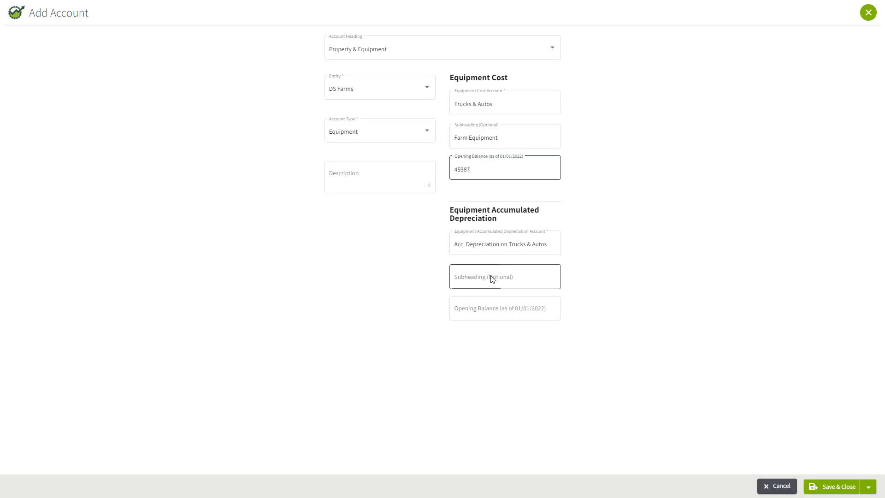
left_click(504, 276)
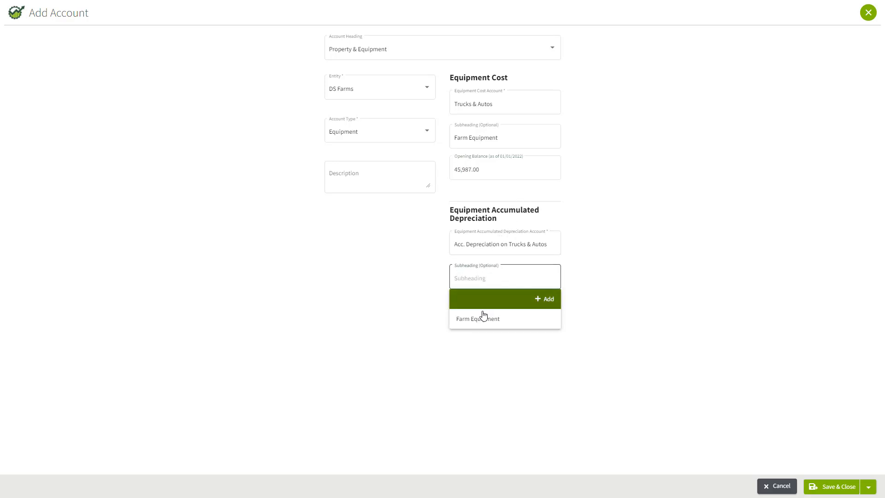
left_click(477, 318)
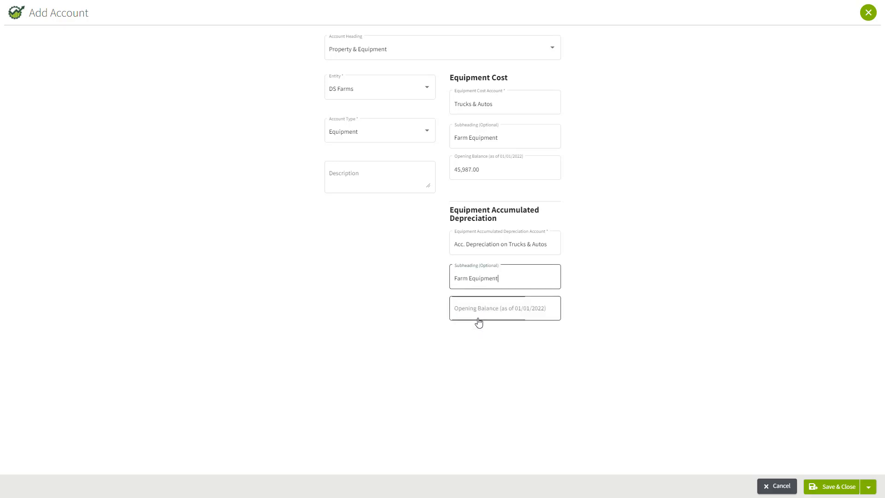
left_click(504, 308)
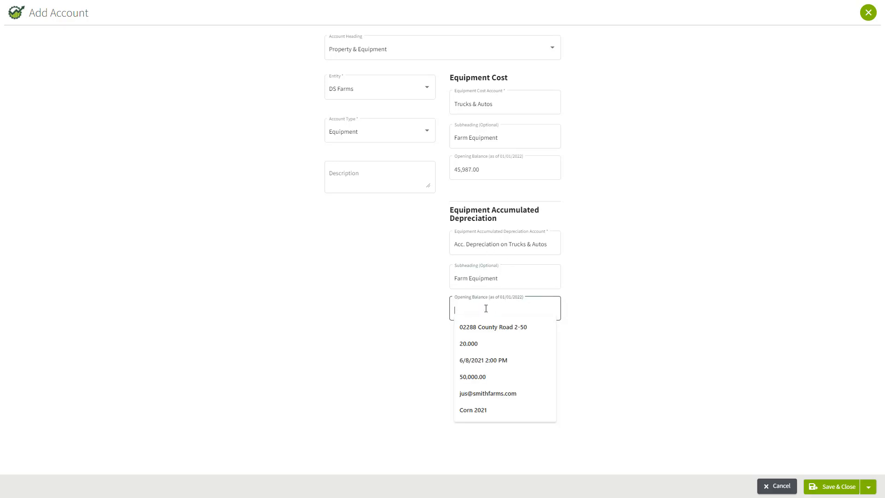
type("12546")
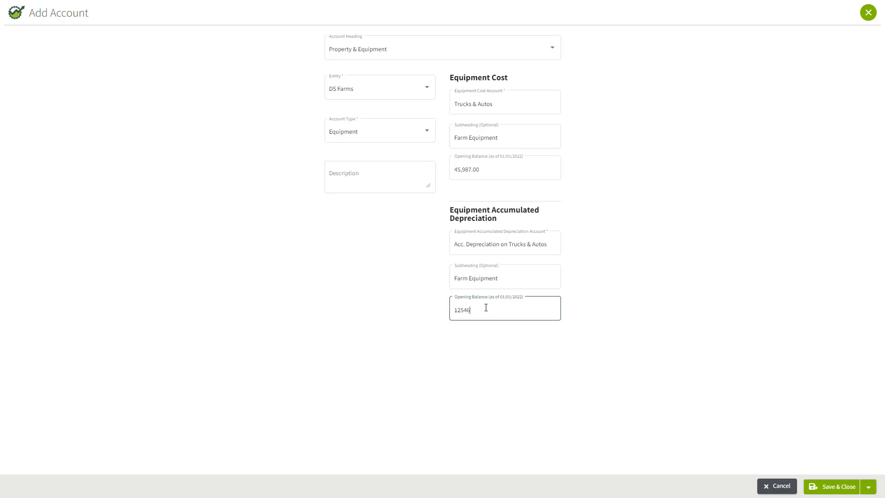
left_click(609, 273)
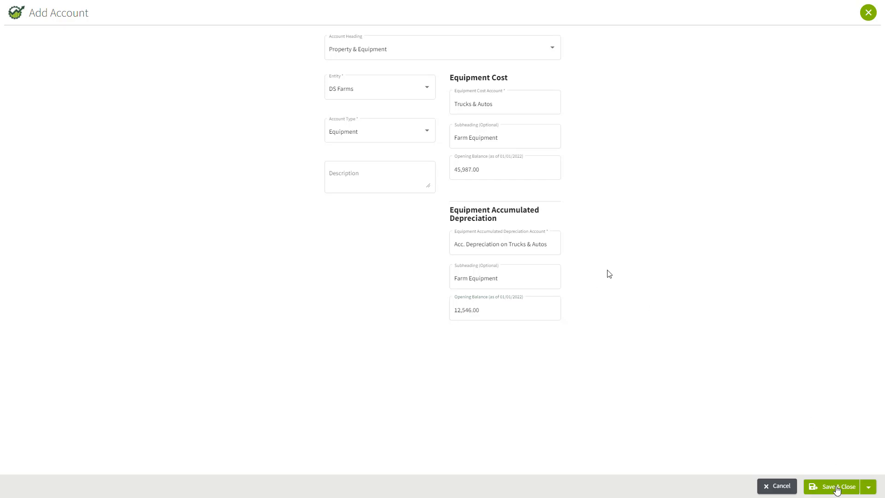
left_click(837, 486)
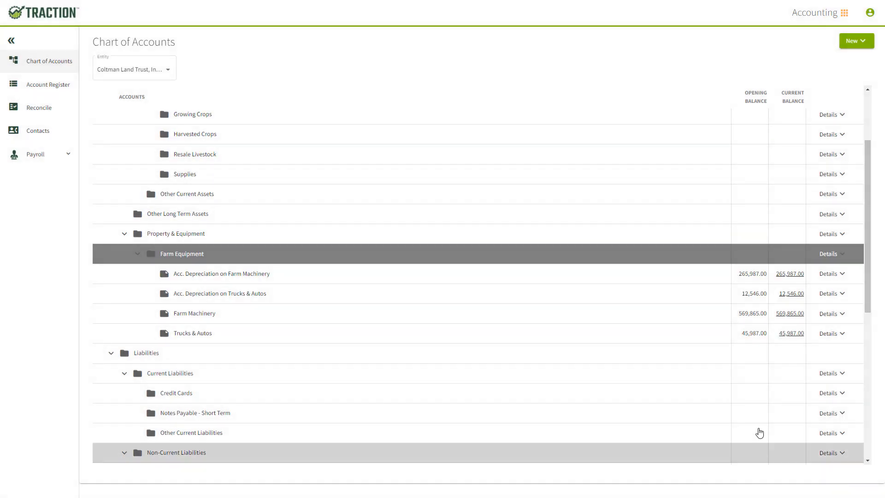